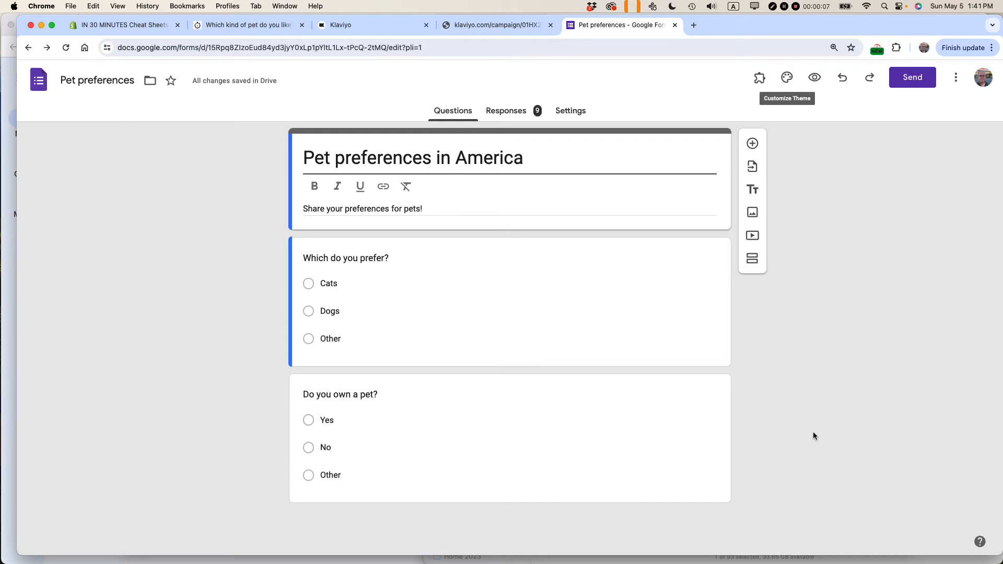
{"action": "mouse_move", "coordinate": [675, 355]}
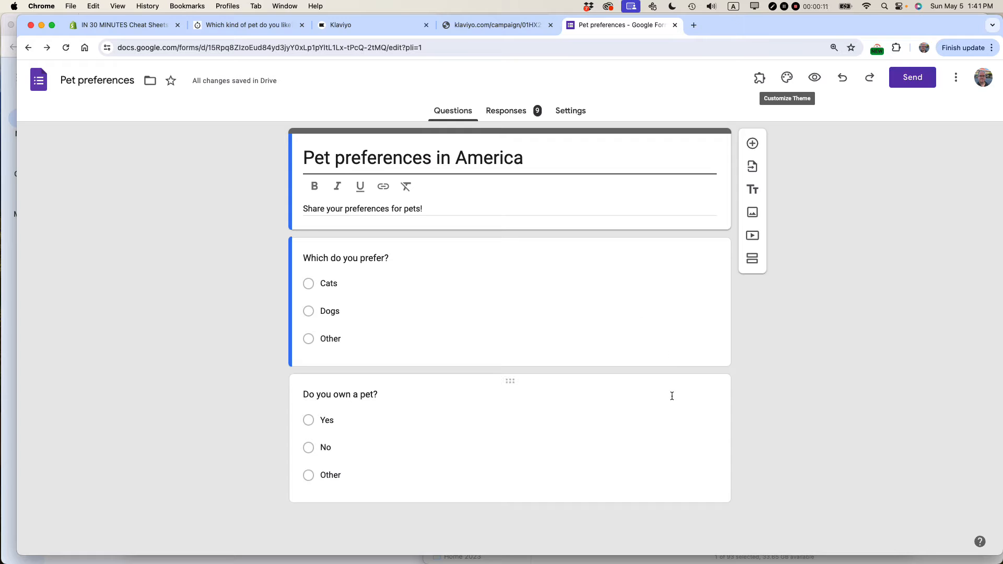
{"action": "mouse_move", "coordinate": [211, 80]}
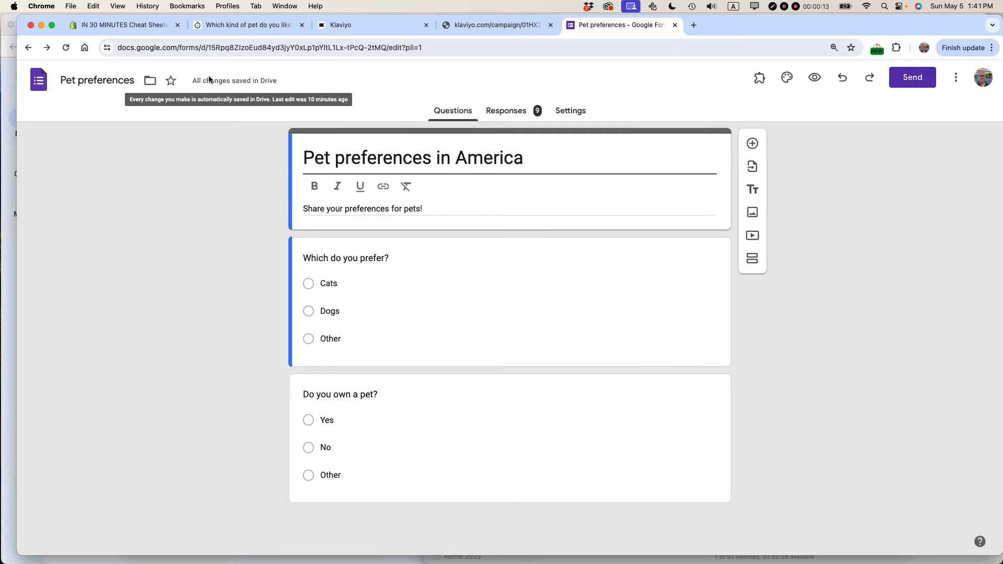
Step: Review the Shopify blog preview where the embedded pet form scrolls internally, then return to Forms
{"action": "left_click", "coordinate": [246, 25]}
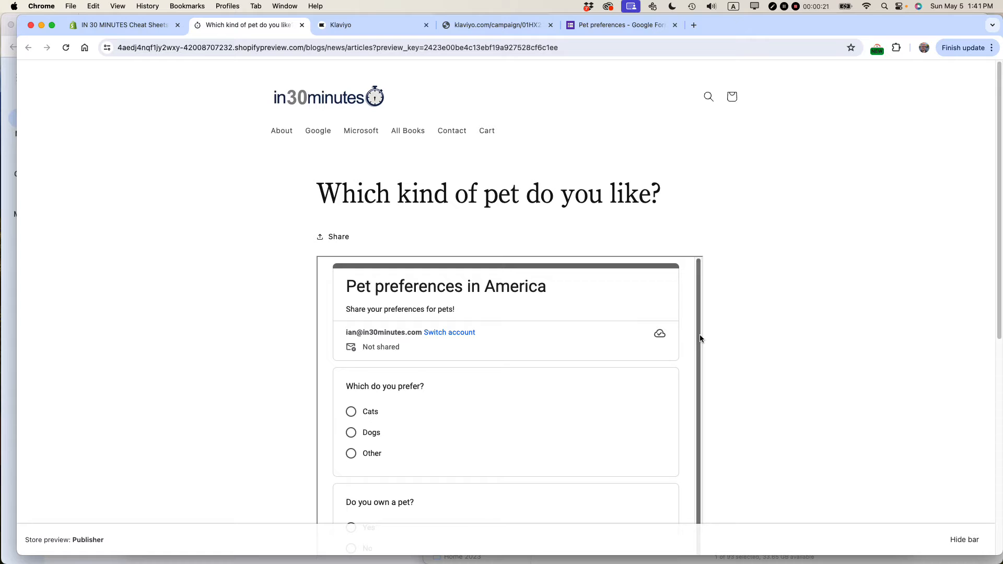
{"action": "scroll", "scroll_direction": "down", "scroll_amount": 3}
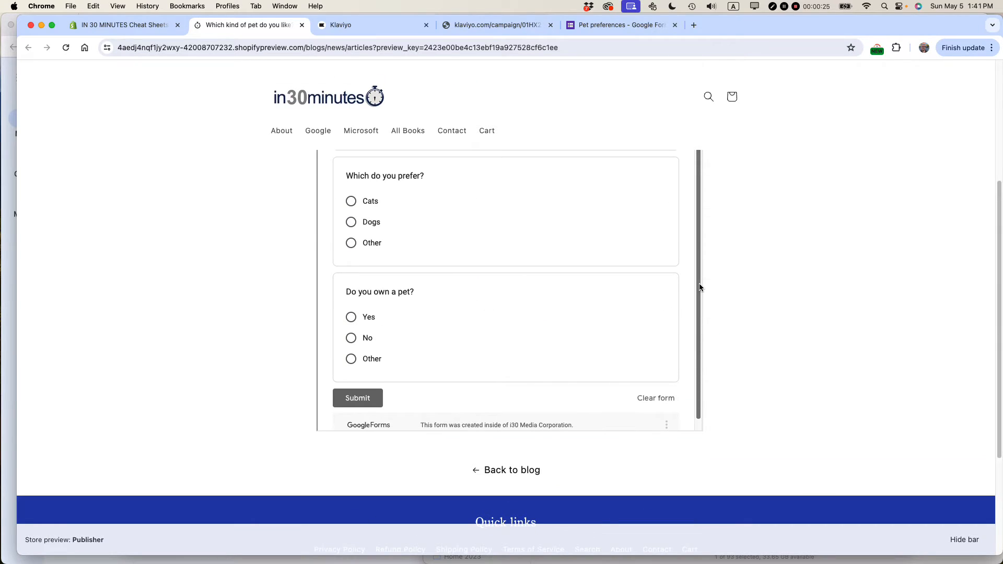
{"action": "mouse_move", "coordinate": [687, 405]}
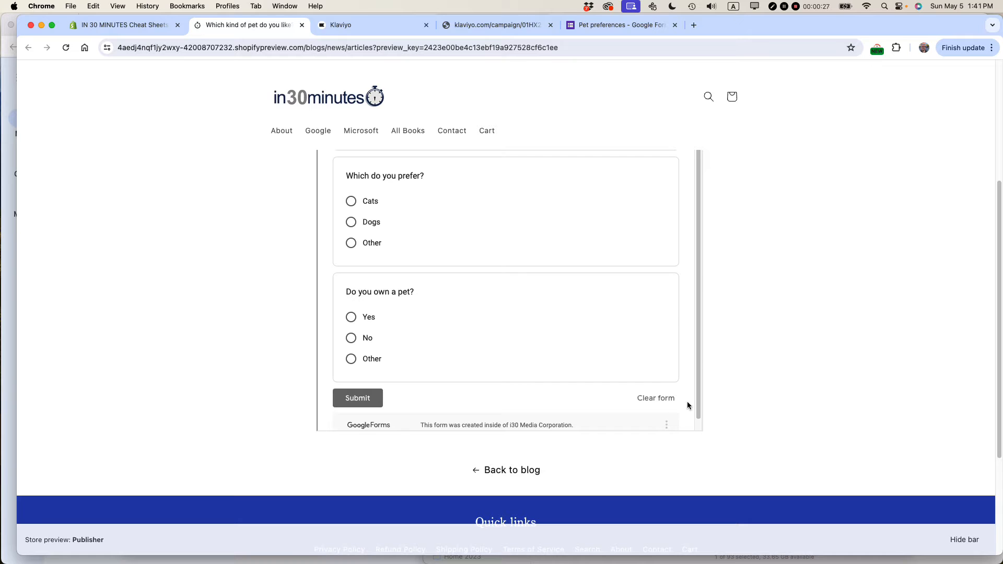
{"action": "mouse_move", "coordinate": [708, 383]}
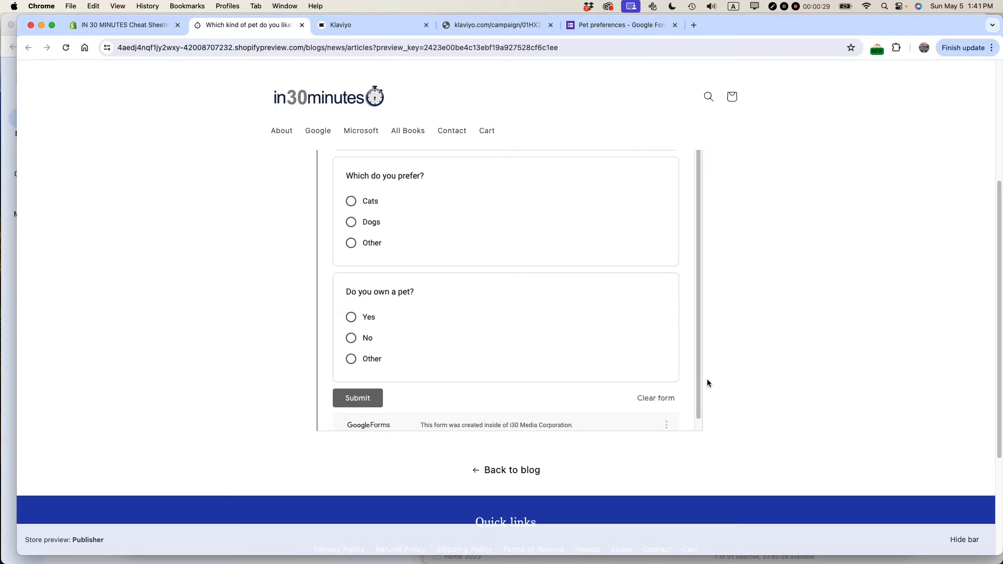
{"action": "left_click", "coordinate": [616, 25]}
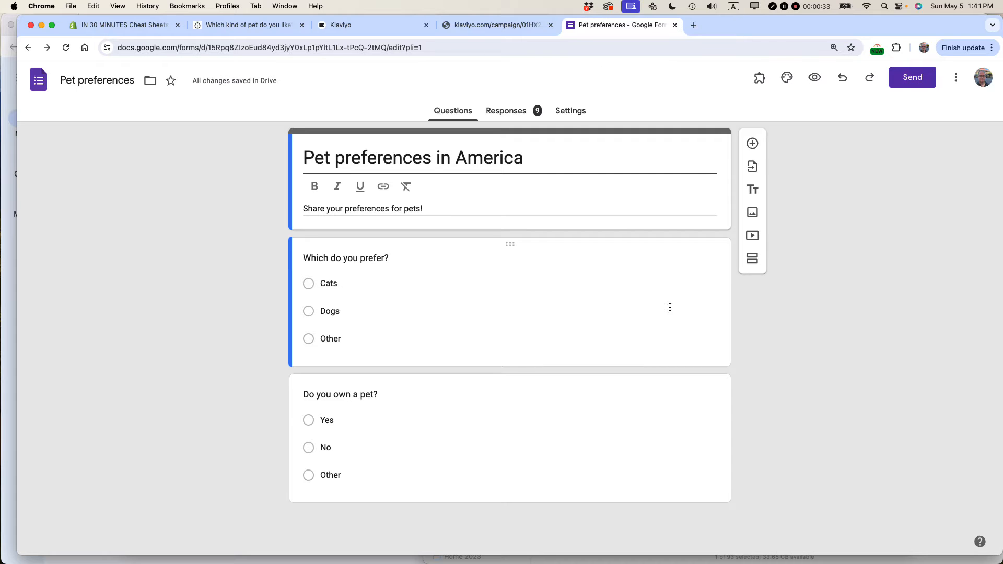
Step: Via Send > embed HTML, raise the iframe height from 739 to 850 px and copy the code
{"action": "left_click", "coordinate": [912, 77]}
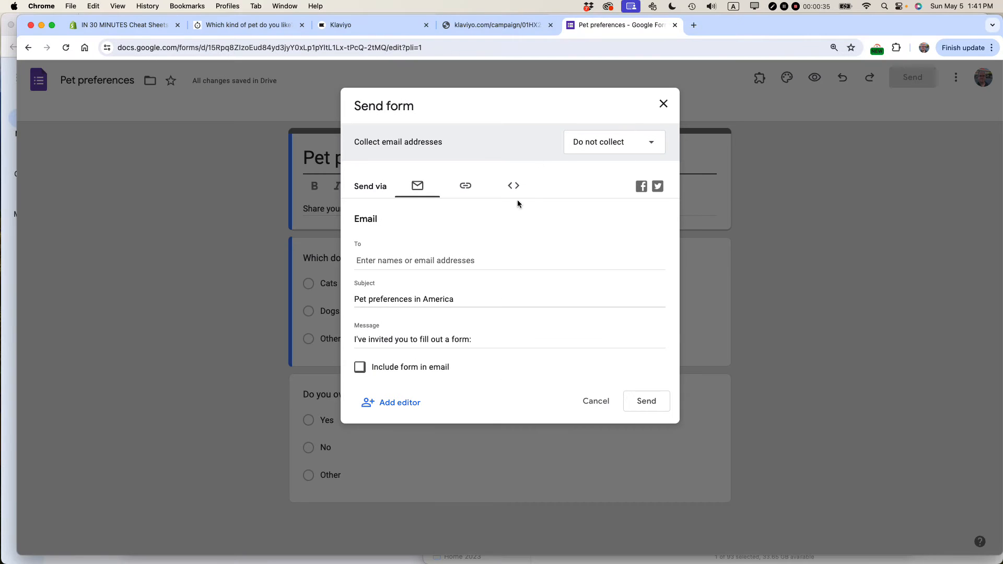
{"action": "left_click", "coordinate": [513, 186]}
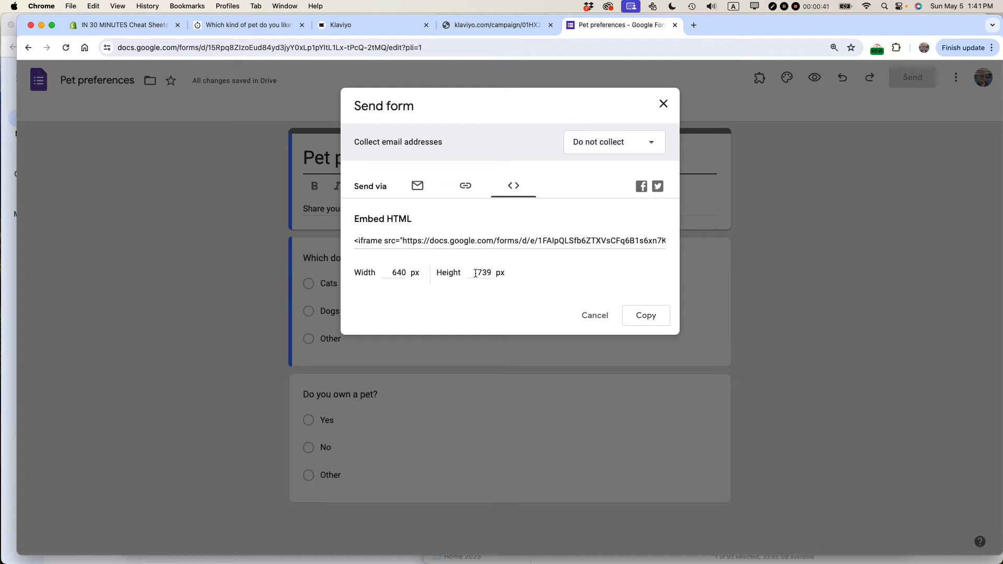
{"action": "double_click", "coordinate": [482, 273]}
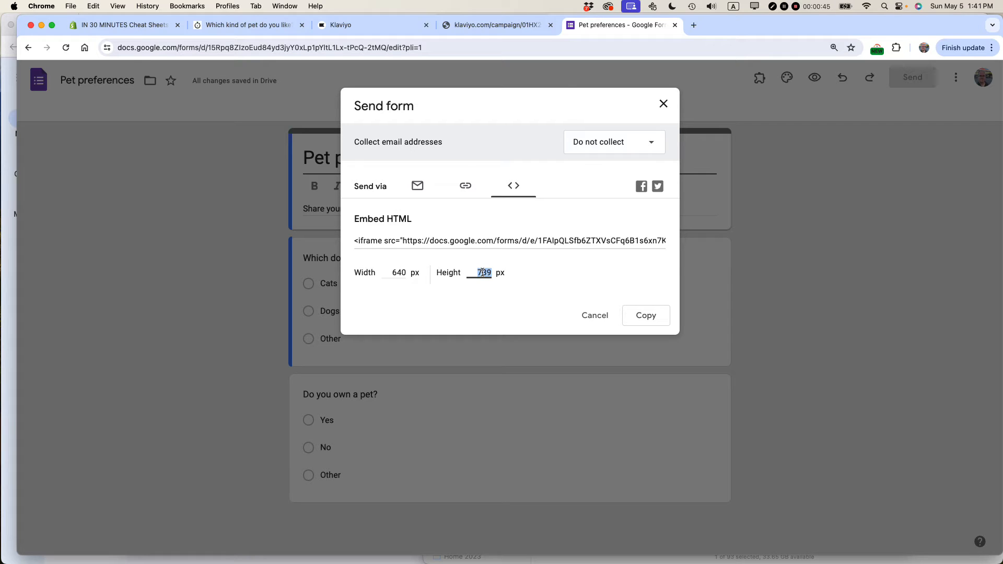
{"action": "type", "text": "850"}
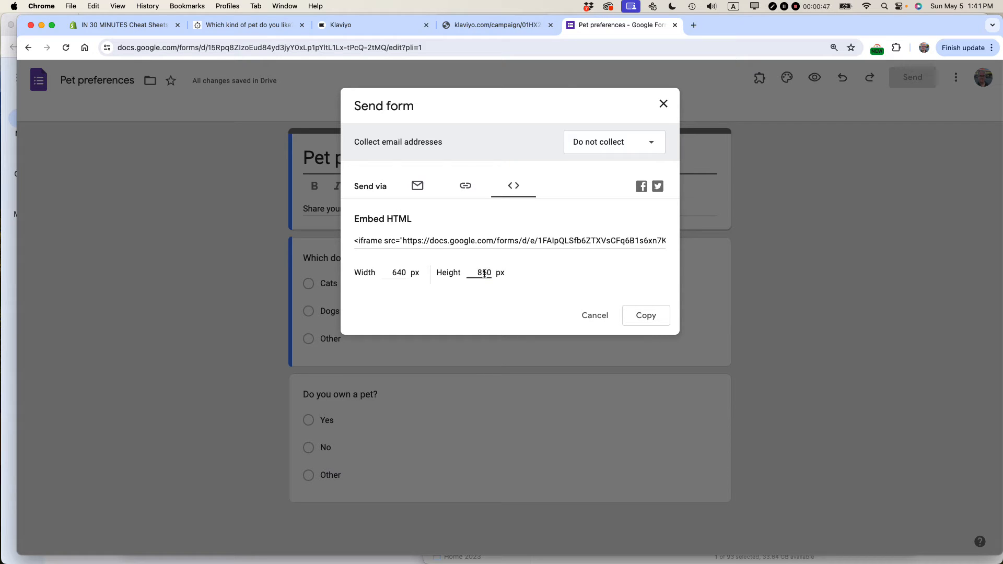
{"action": "left_click", "coordinate": [645, 316]}
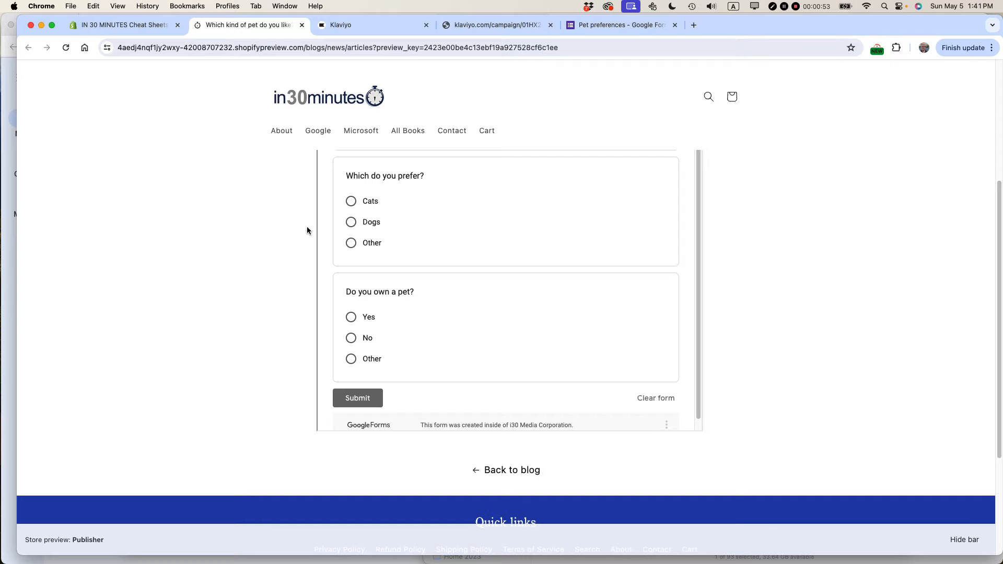
Step: In the Shopify admin, show the pet blog post's content as raw HTML with the old iframe
{"action": "left_click", "coordinate": [126, 25]}
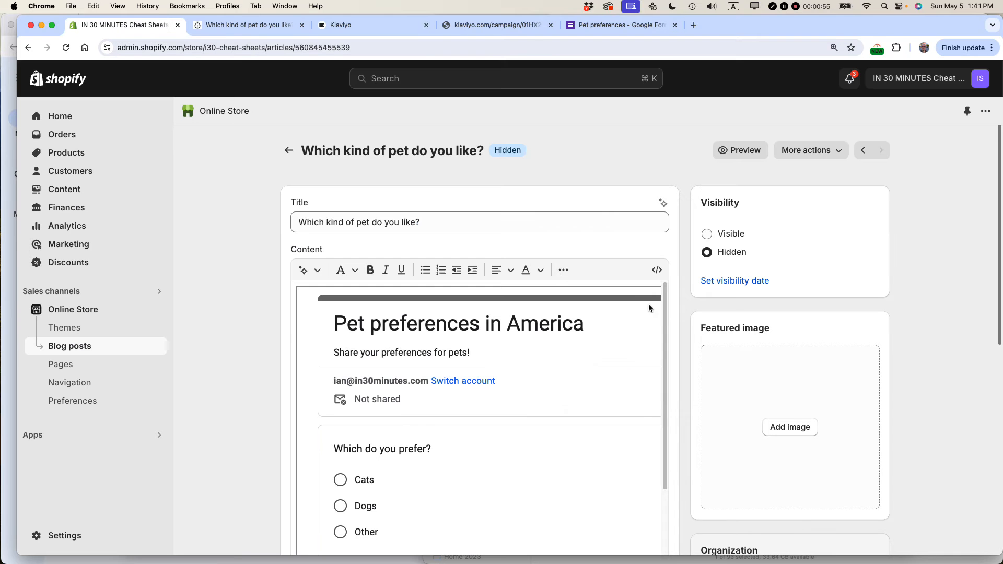
{"action": "mouse_move", "coordinate": [571, 355]}
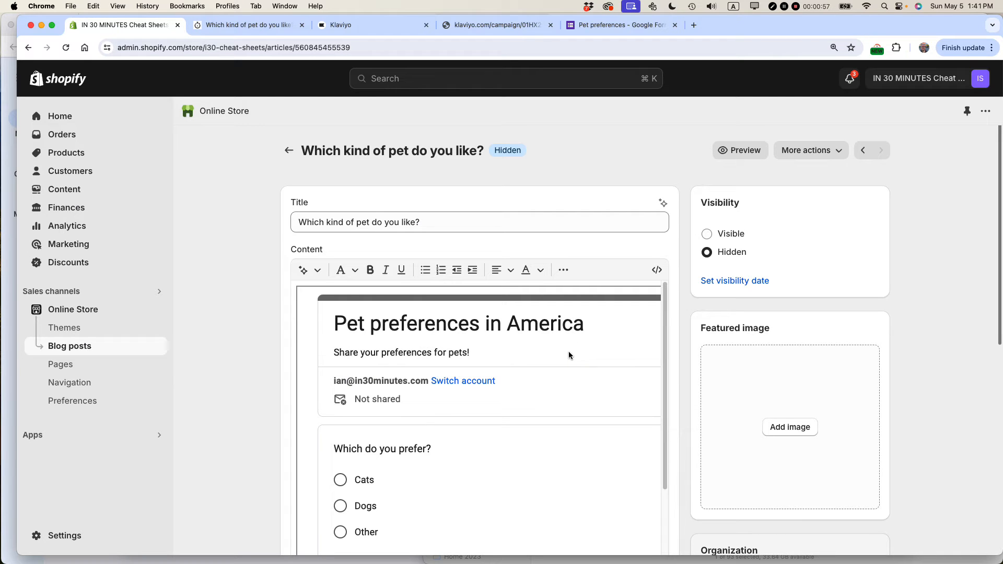
{"action": "mouse_move", "coordinate": [531, 372]}
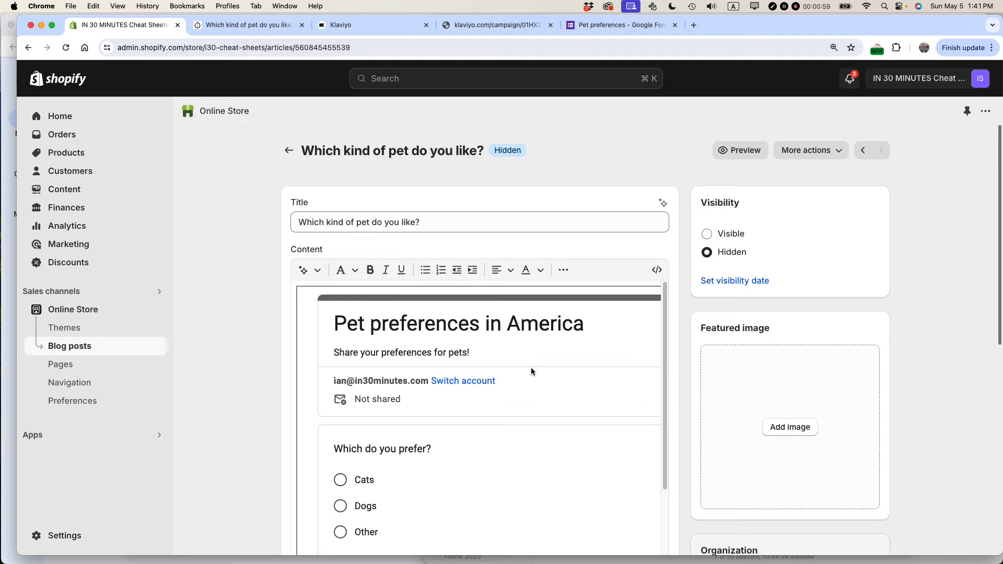
{"action": "mouse_move", "coordinate": [656, 270]}
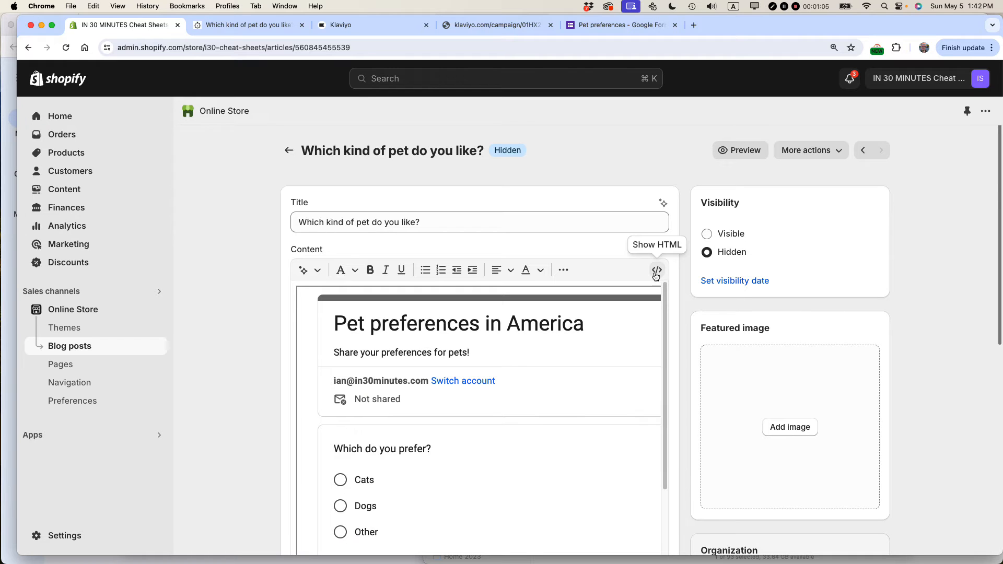
{"action": "left_click", "coordinate": [656, 269]}
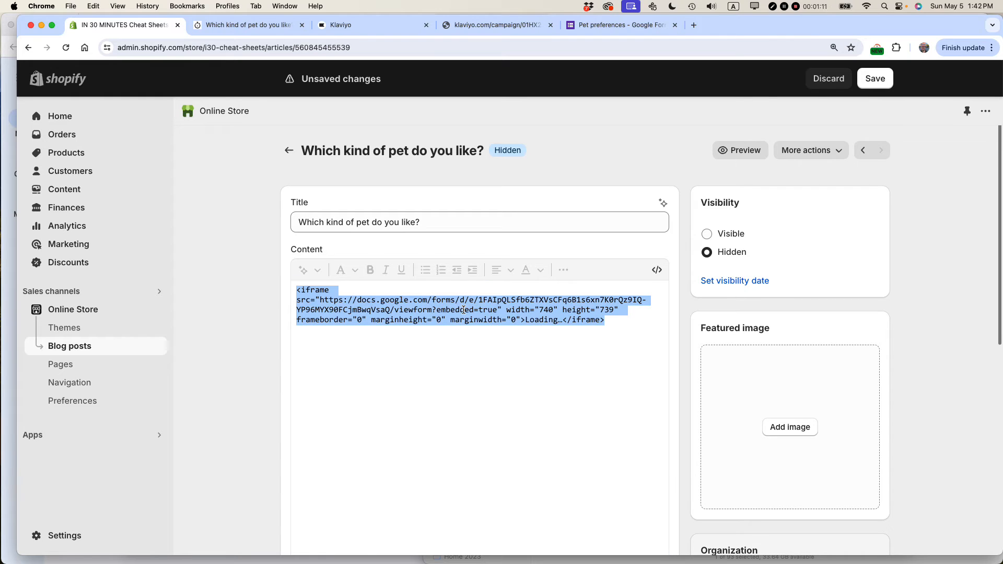
{"action": "key", "text": "Delete"}
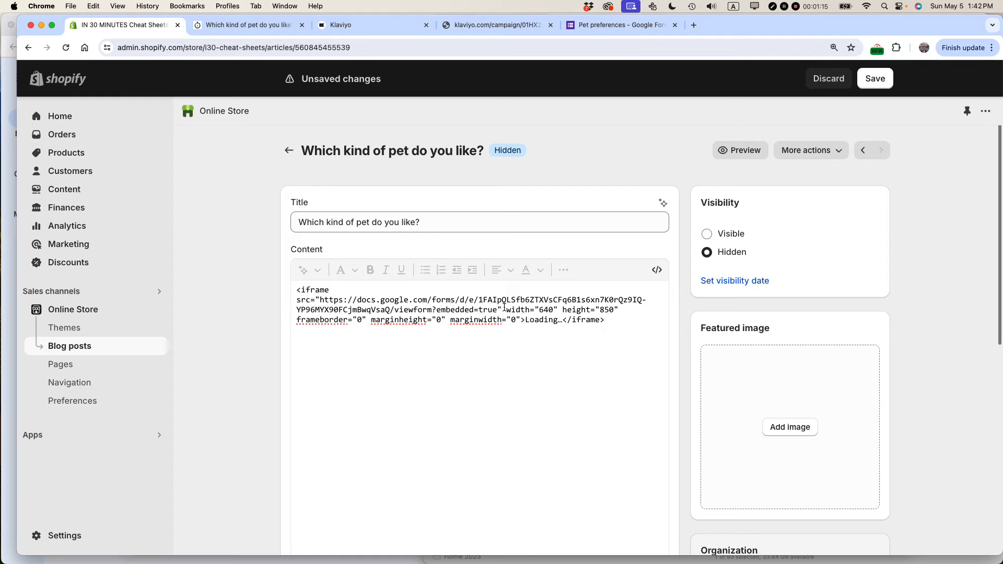
{"action": "left_click_drag", "start_coordinate": [506, 310], "coordinate": [617, 309]}
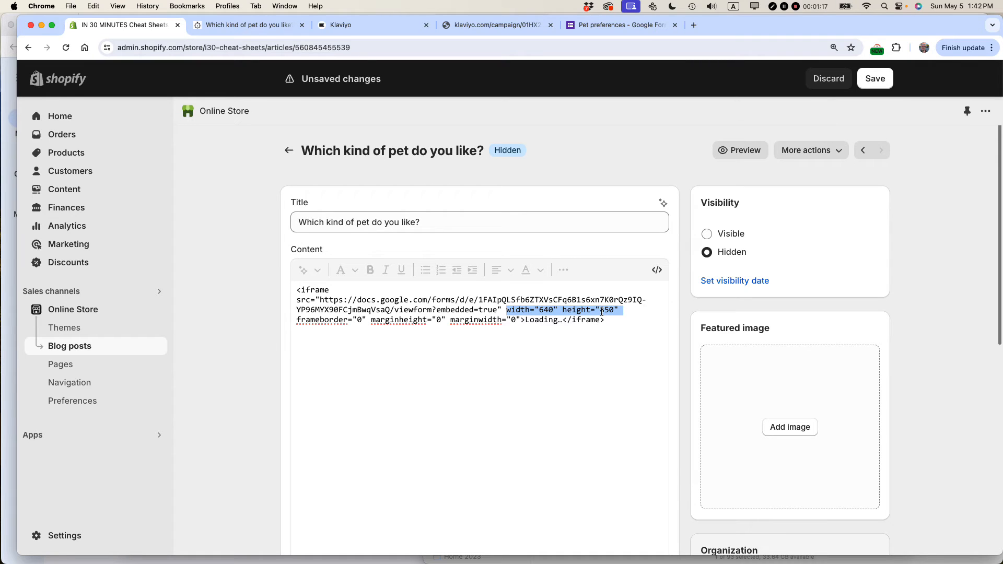
{"action": "type", "text": "850"}
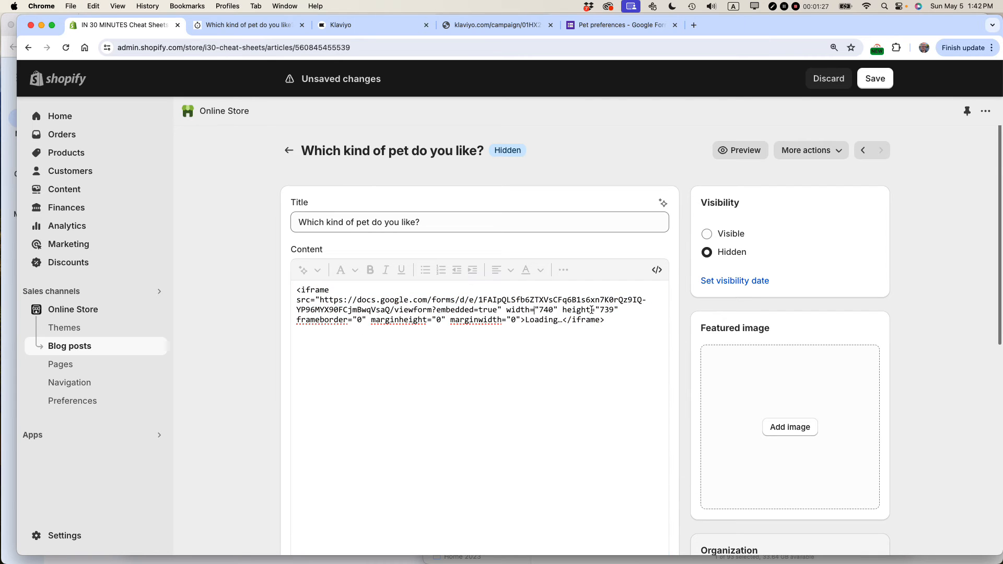
Step: Change the iframe height in the post's HTML from 739 to 850 and preview the post
{"action": "double_click", "coordinate": [606, 309]}
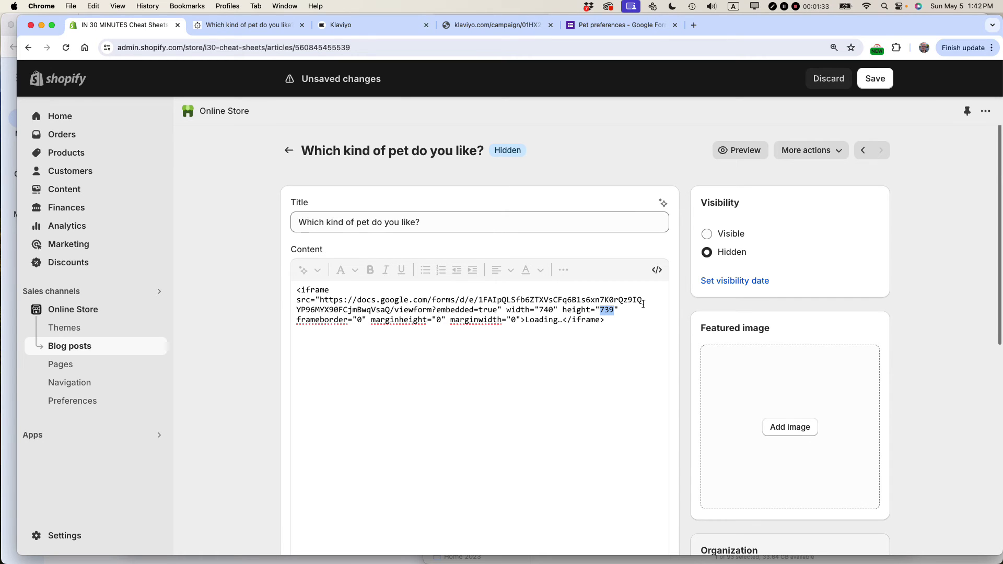
{"action": "type", "text": "850"}
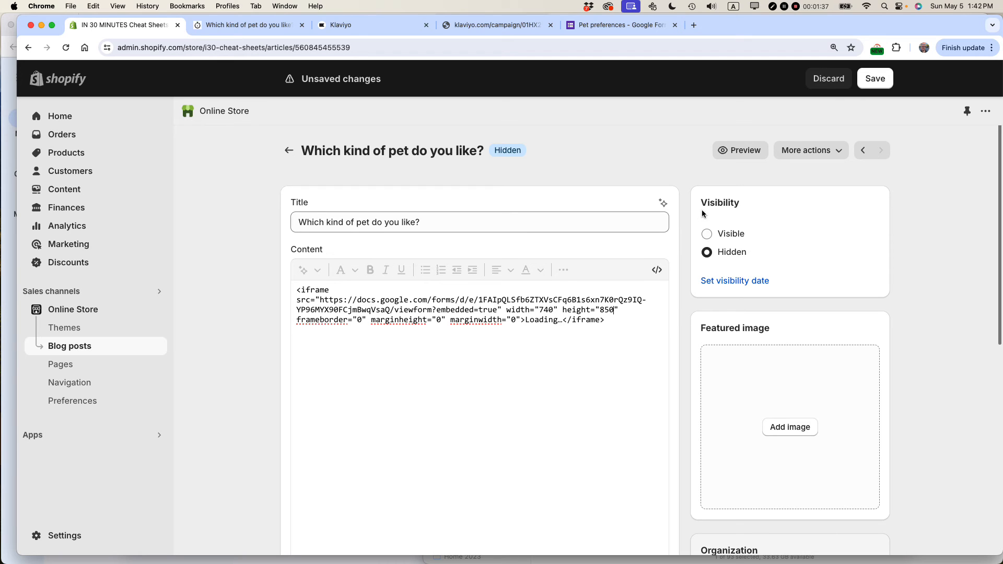
{"action": "left_click", "coordinate": [876, 79]}
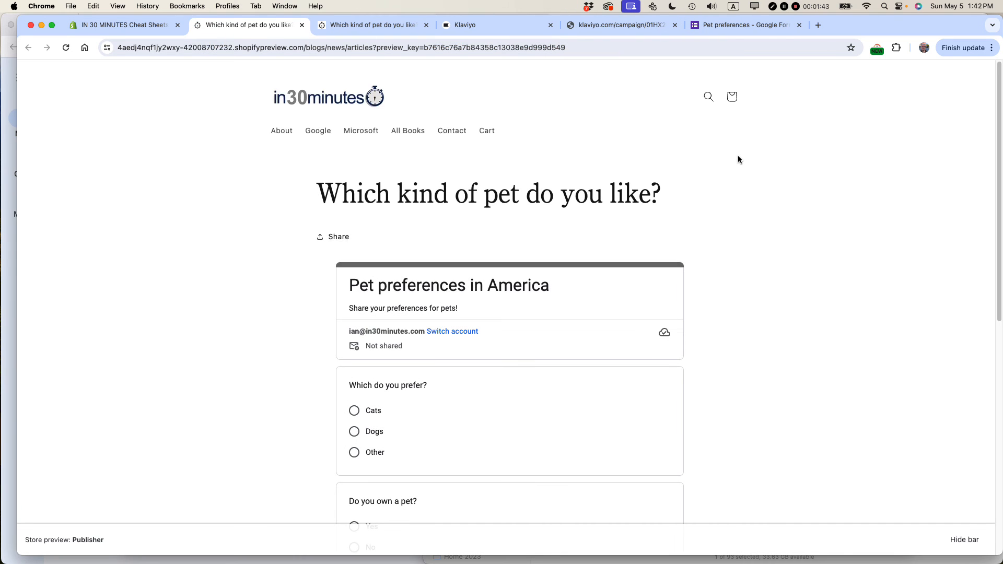
Step: Check the post preview showing the taller embedded form without an inner scroll bar
{"action": "left_click", "coordinate": [372, 25]}
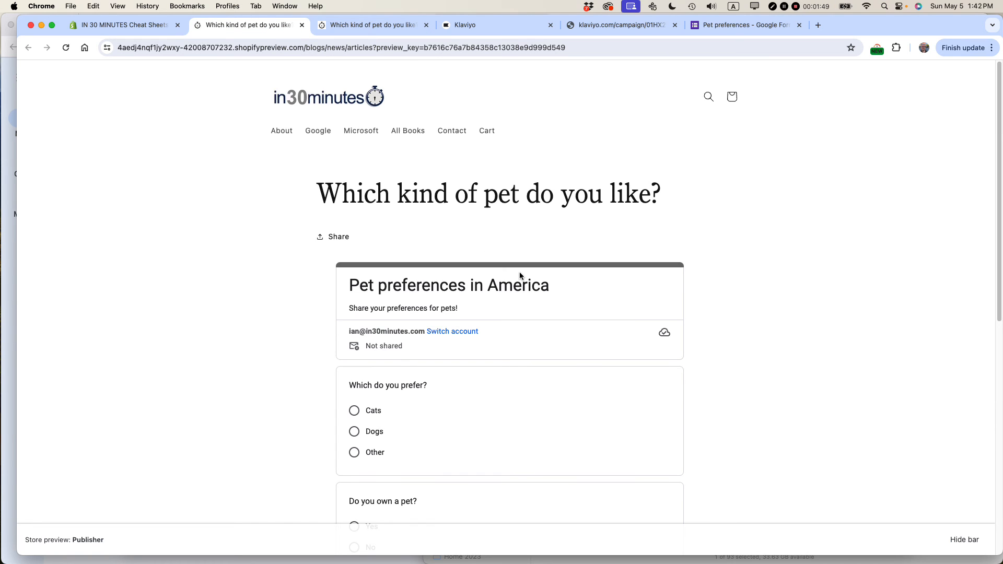
{"action": "scroll", "scroll_direction": "down", "scroll_amount": 3}
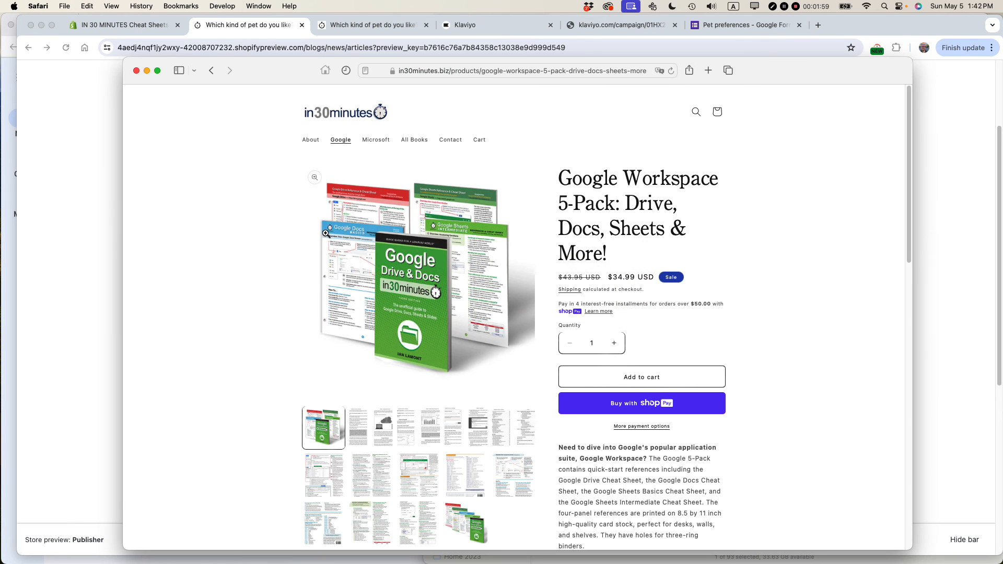
{"action": "mouse_move", "coordinate": [490, 282]}
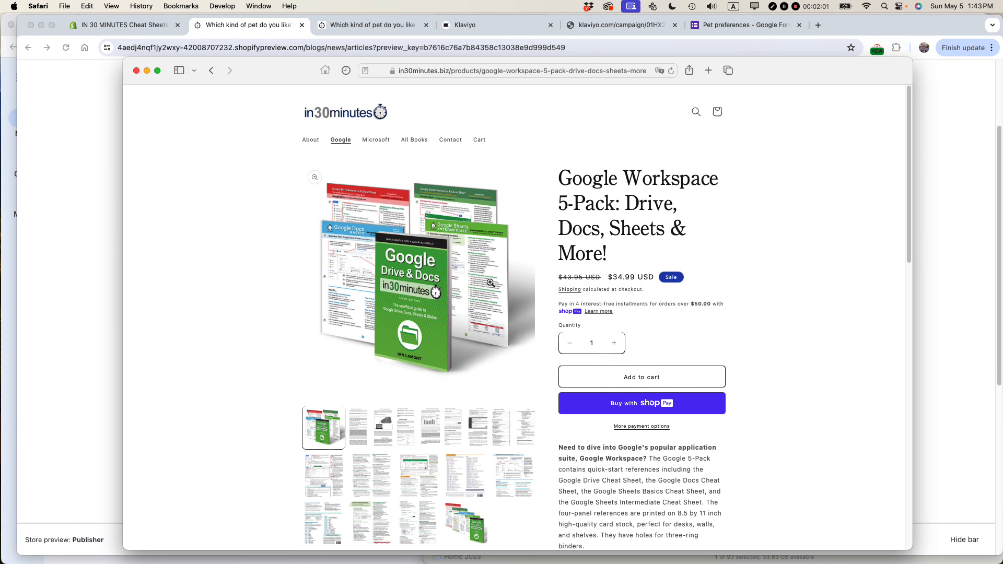
{"action": "mouse_move", "coordinate": [435, 326]}
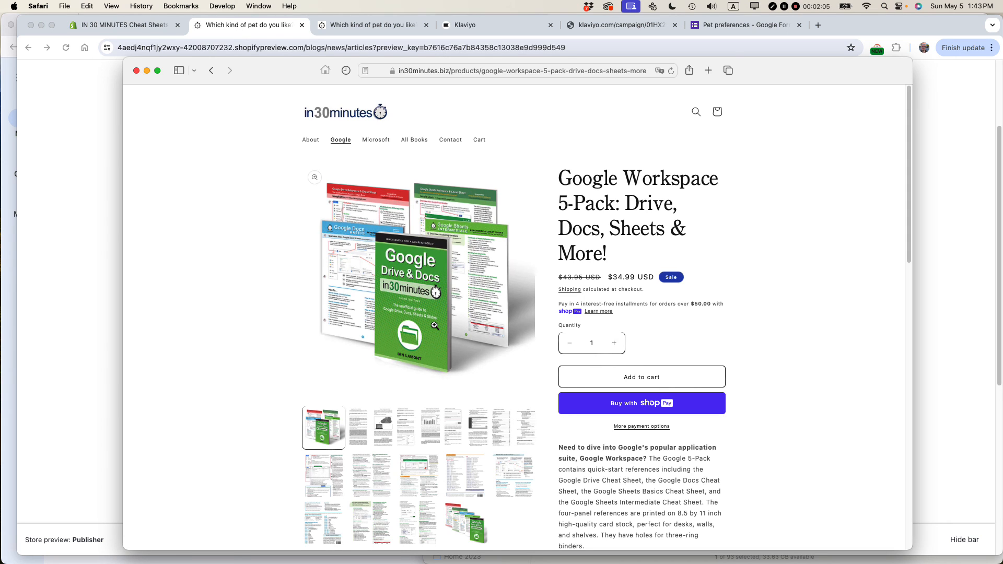
{"action": "mouse_move", "coordinate": [794, 69]}
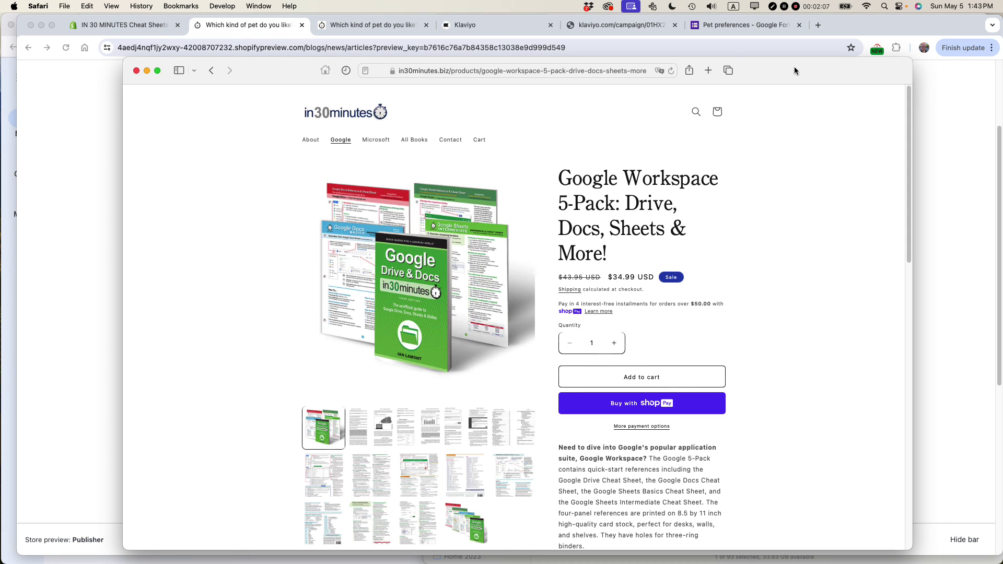